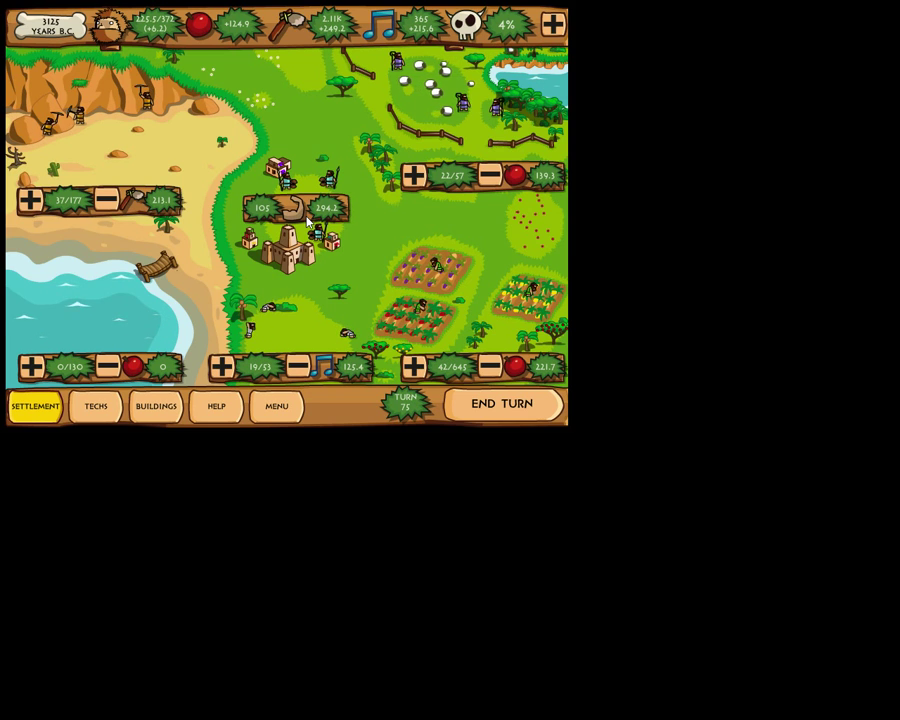
- End successive turns until the Progress popup announces 3000 BC and the Bronze Age
left_click(504, 404)
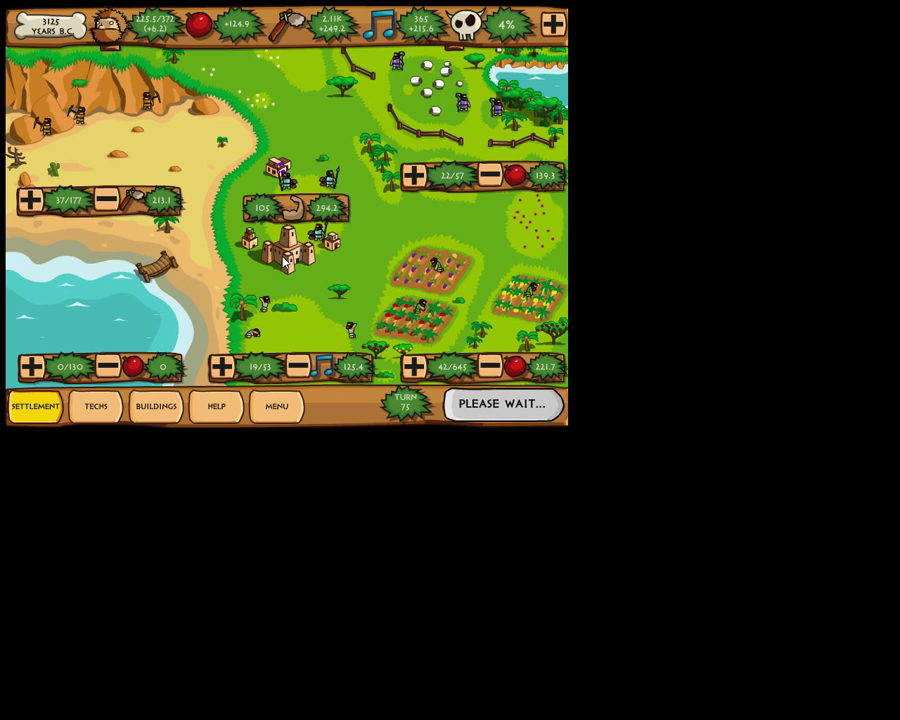
left_click(512, 404)
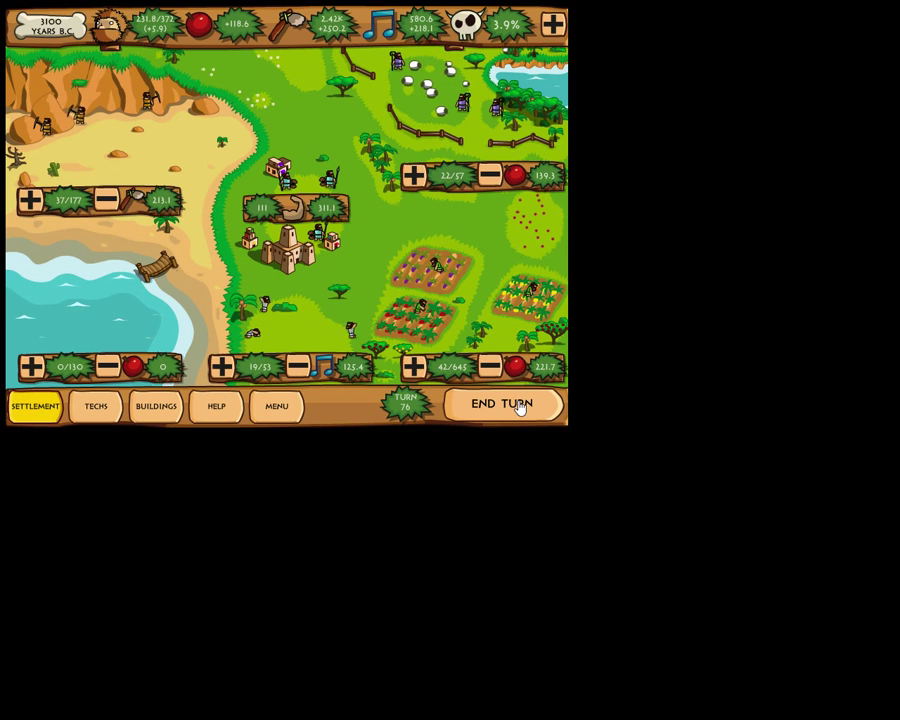
left_click(504, 404)
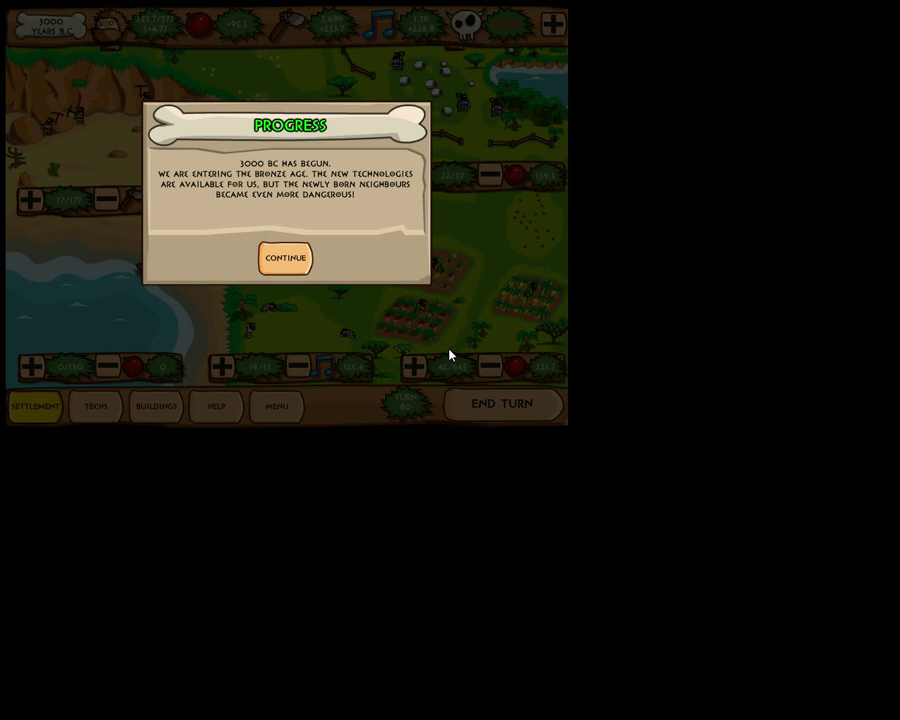
- Continue past the Bronze Age announcement to reach the technology tree
left_click(284, 258)
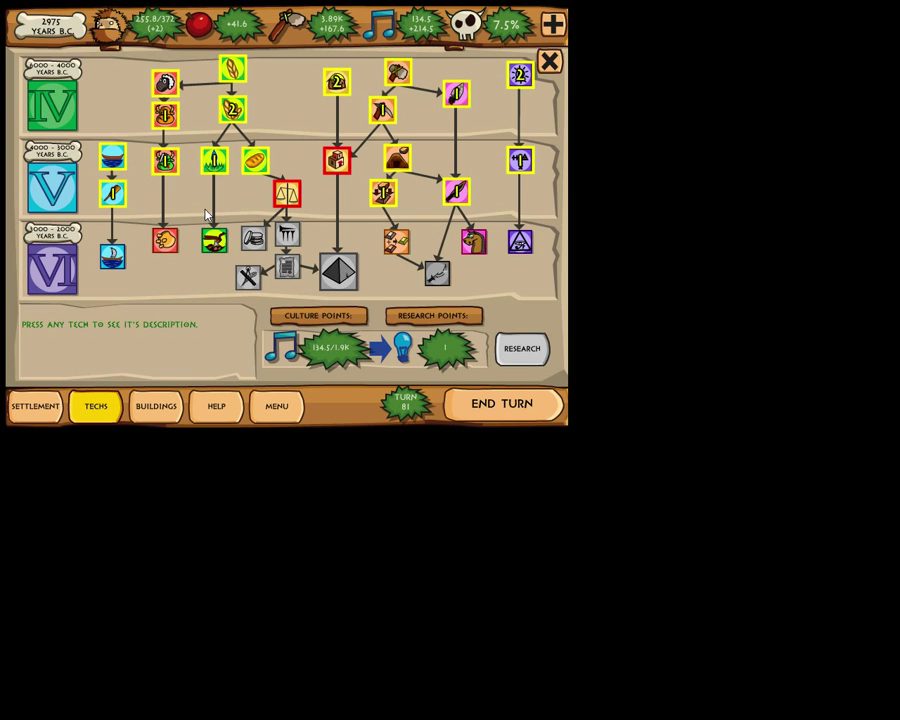
- Review Selective Breeding, research Monotheism, and end the turn into a neighbour's war declaration
left_click(212, 240)
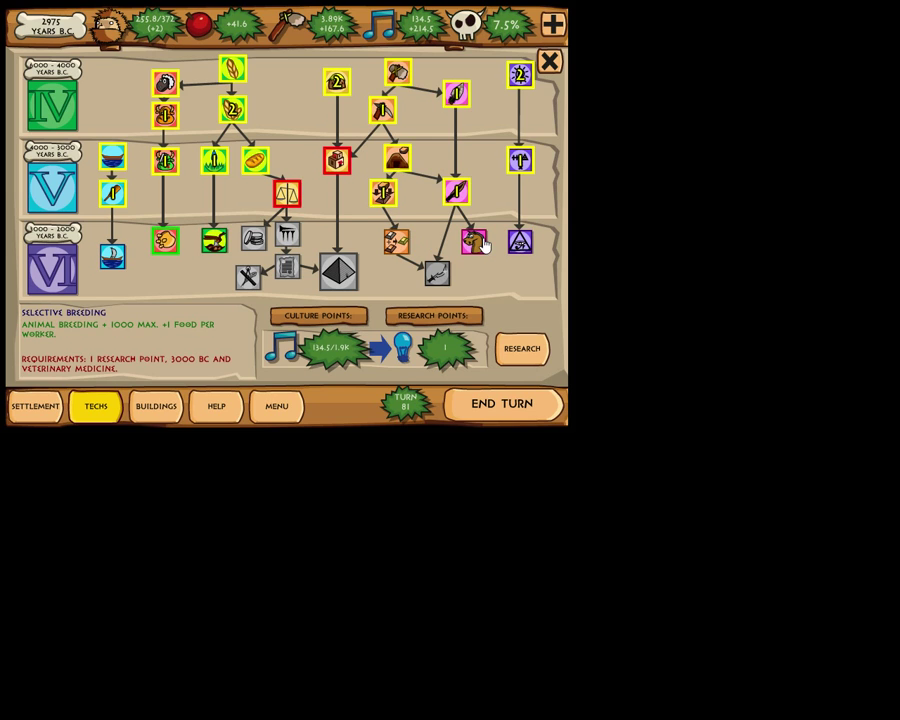
left_click(520, 244)
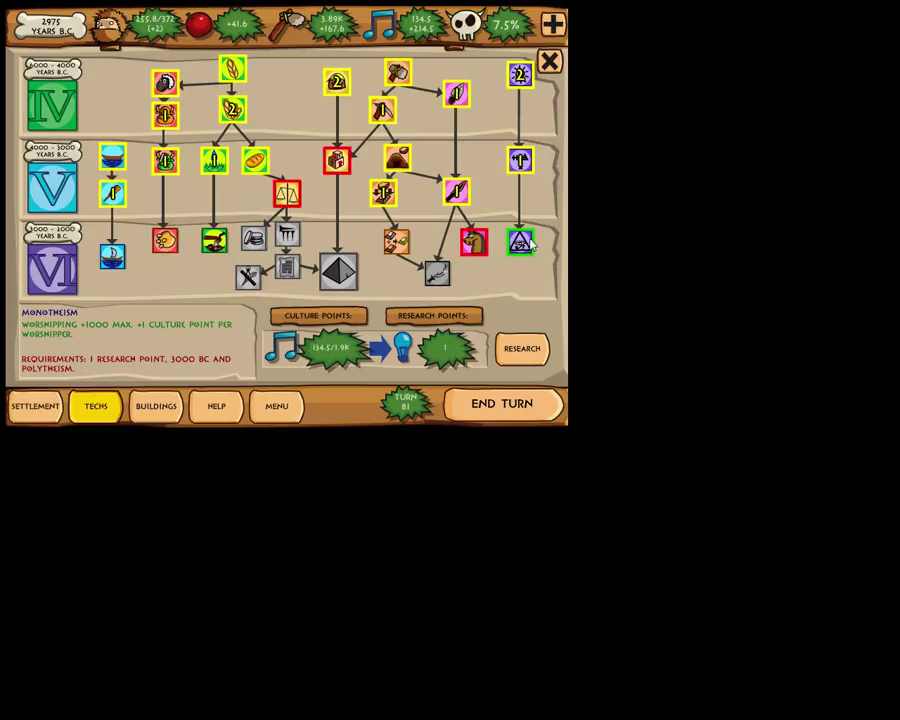
mouse_move(510, 280)
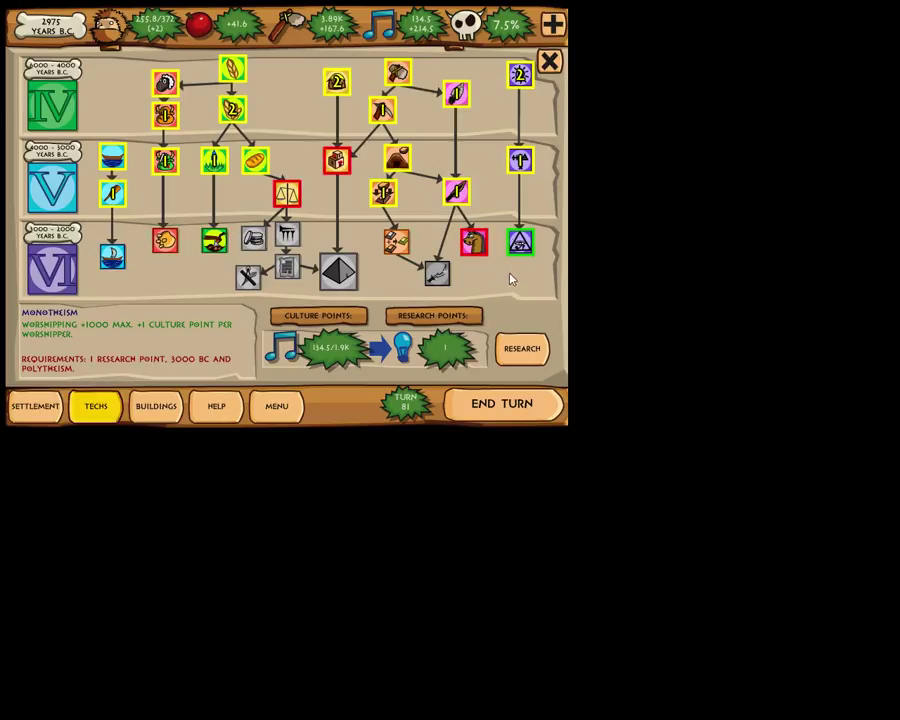
mouse_move(518, 292)
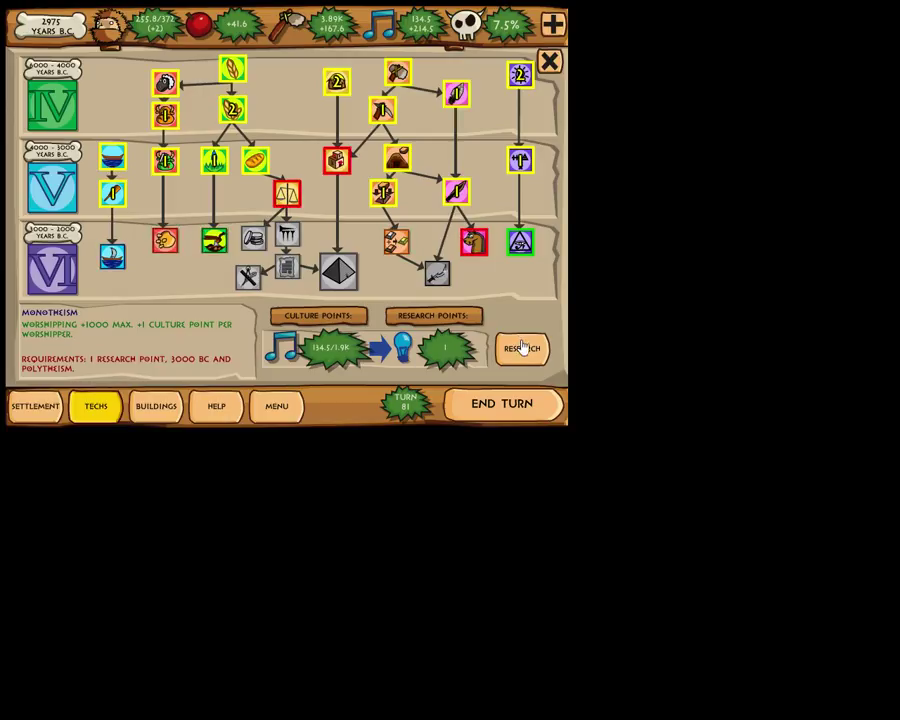
left_click(522, 348)
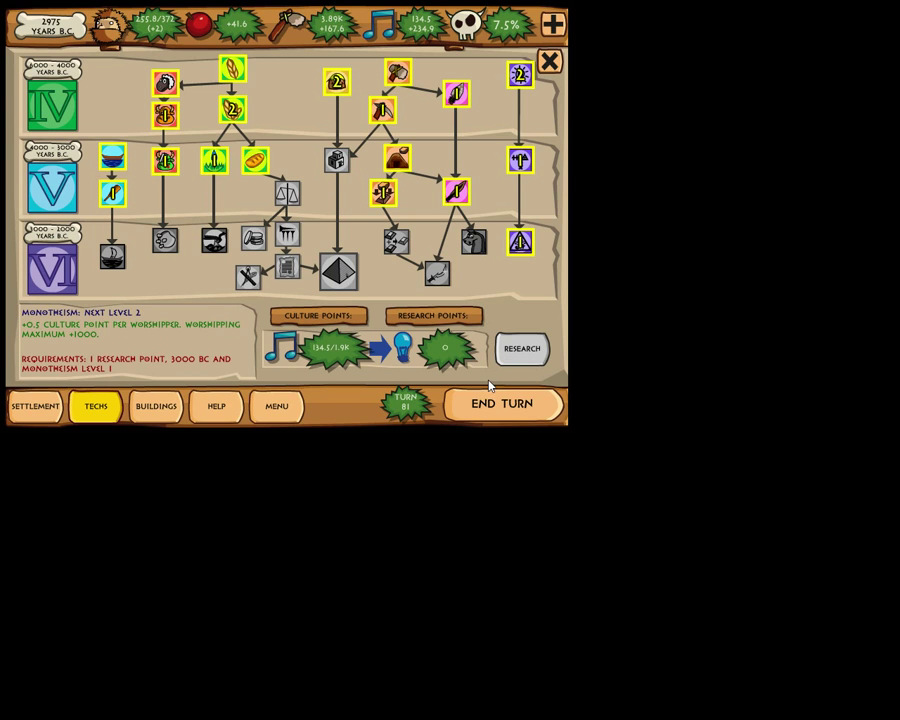
left_click(500, 404)
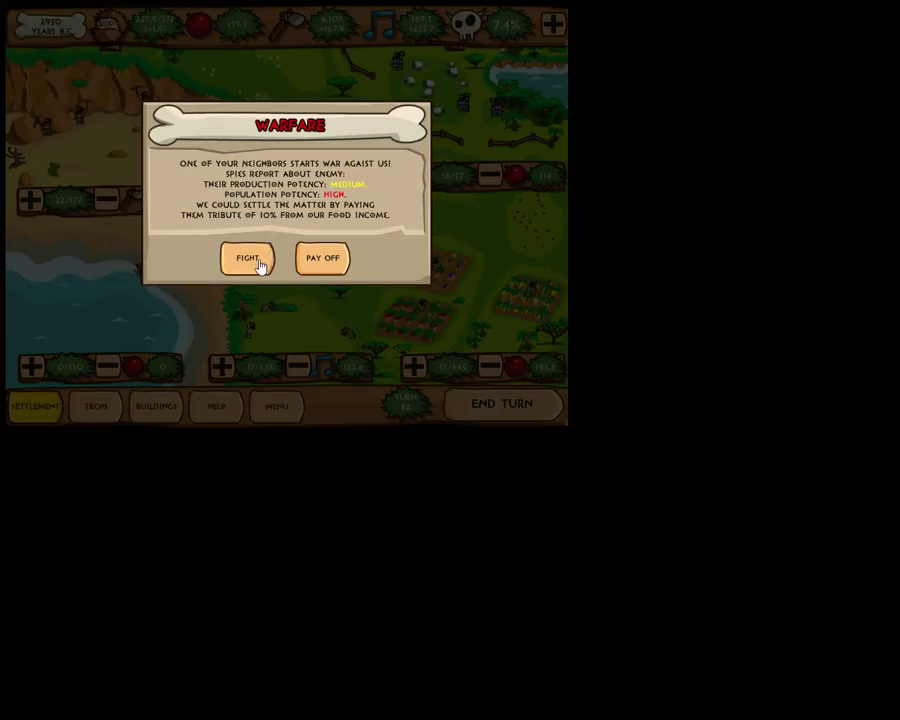
- Choose Fight against the attacking neighbour and accept that the war has begun
left_click(248, 258)
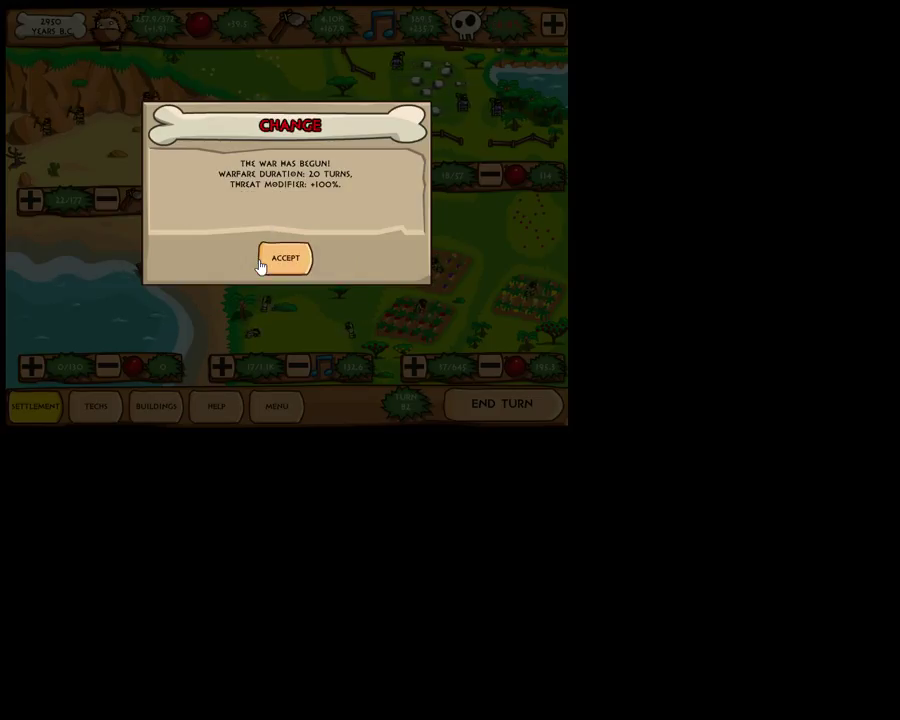
left_click(284, 258)
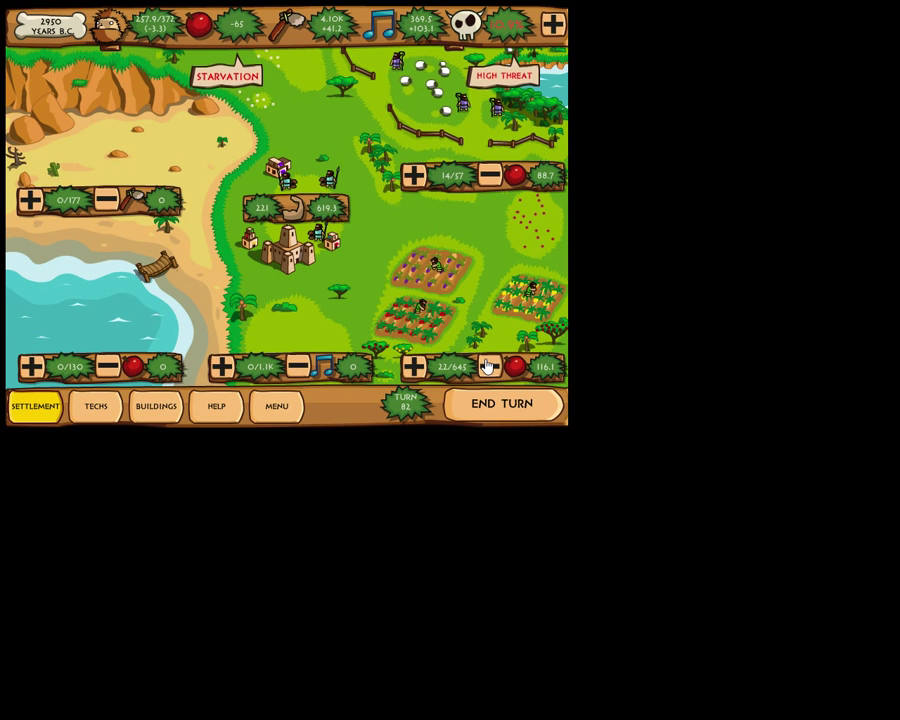
- End two more turns until The New Dynasty popup appears
left_click(504, 404)
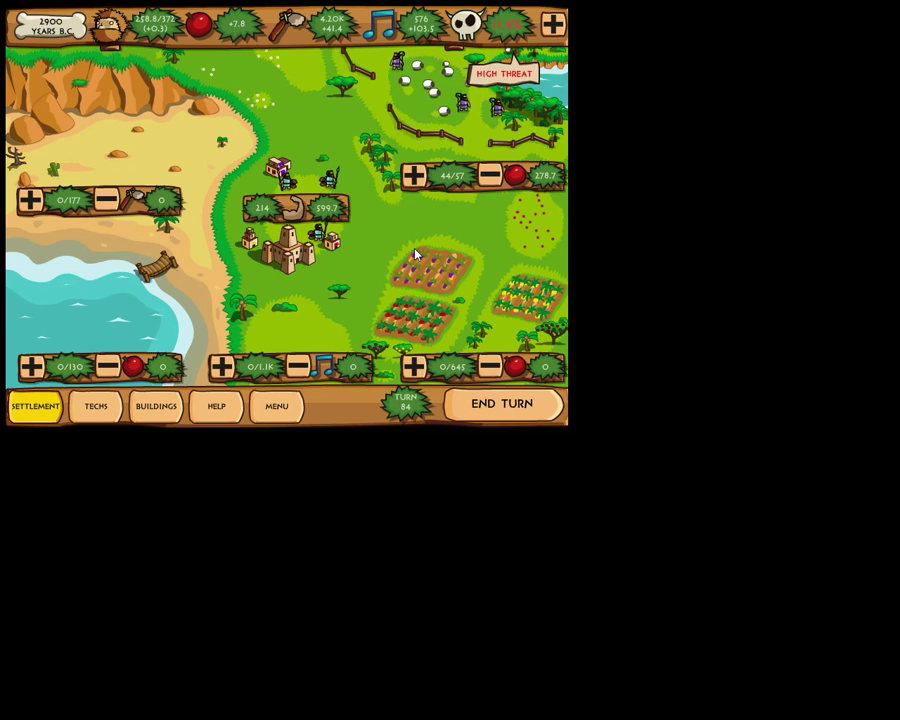
left_click(504, 404)
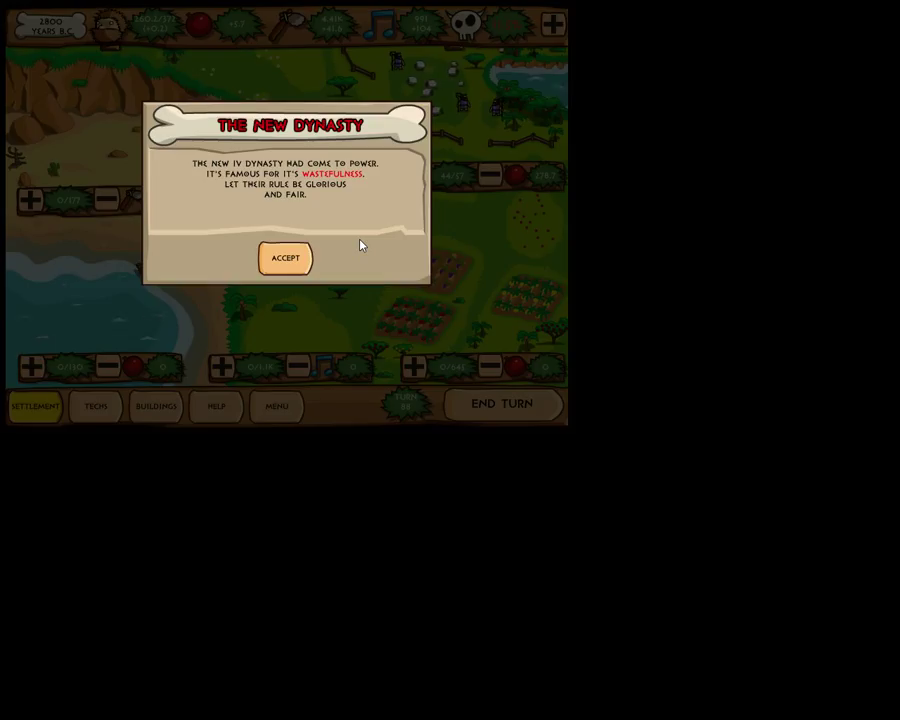
- Acknowledge the new dynasty and accept its food consumption trait
left_click(284, 258)
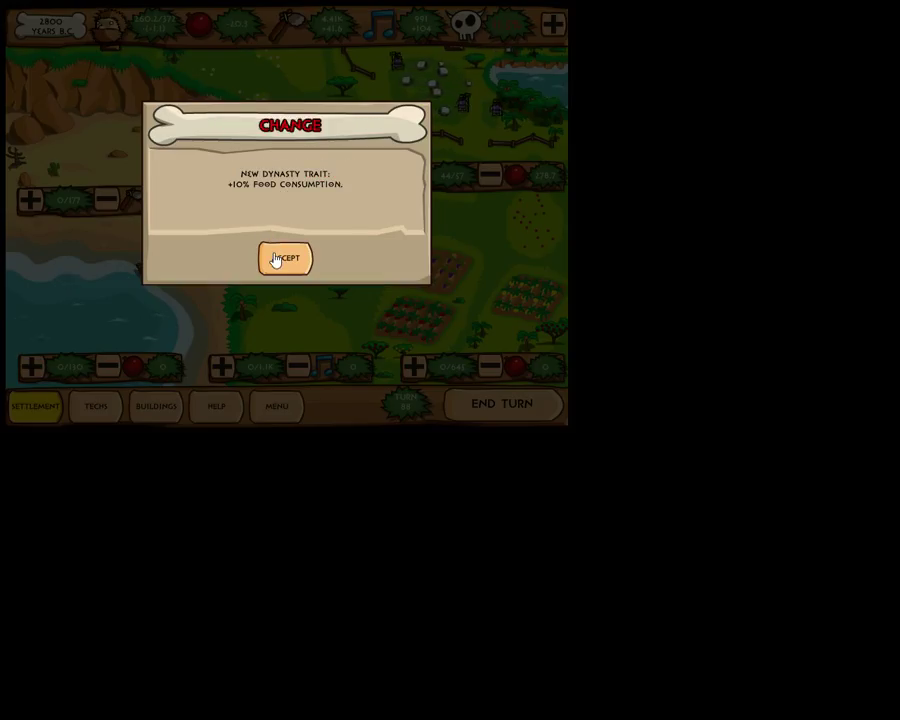
left_click(284, 258)
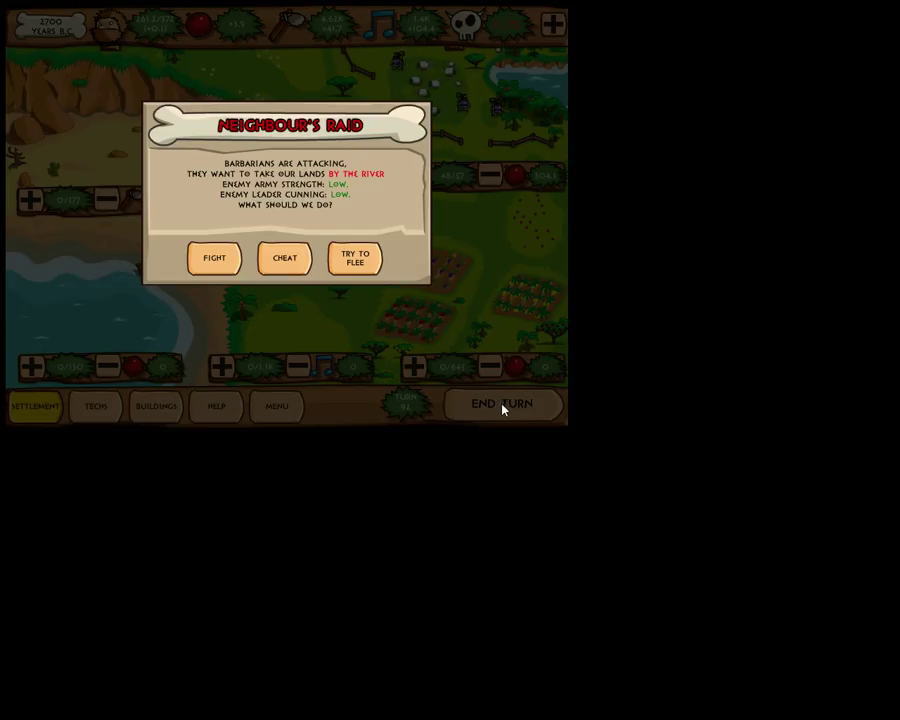
mouse_move(498, 404)
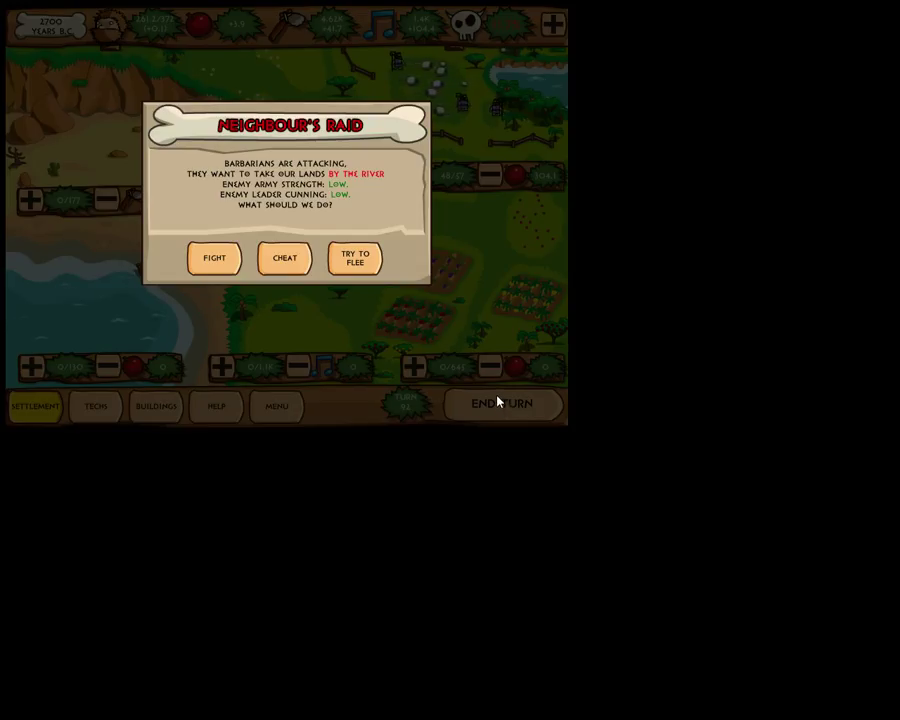
mouse_move(288, 318)
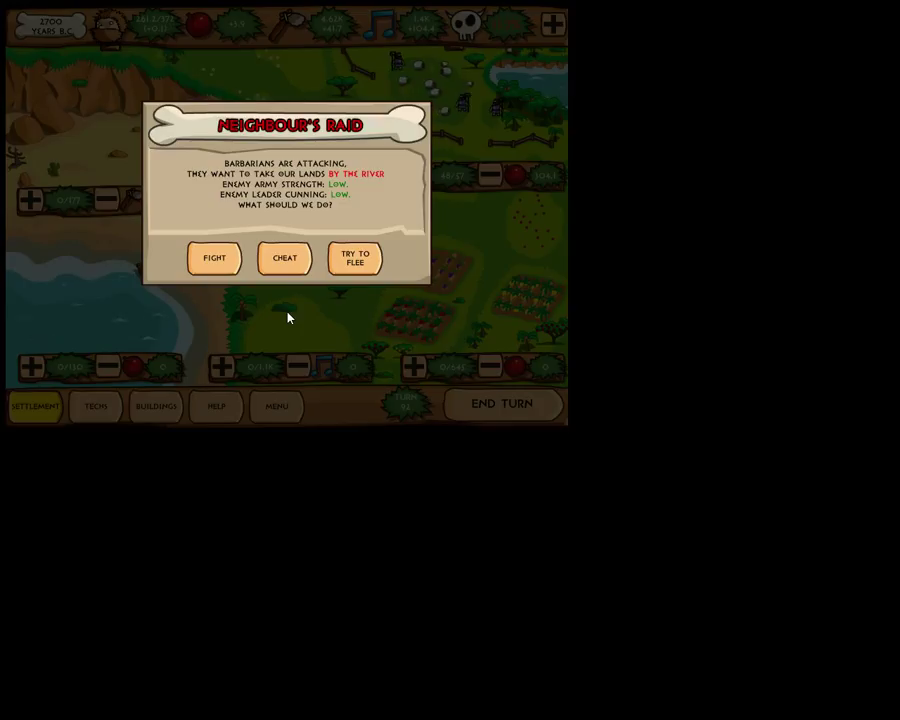
mouse_move(288, 310)
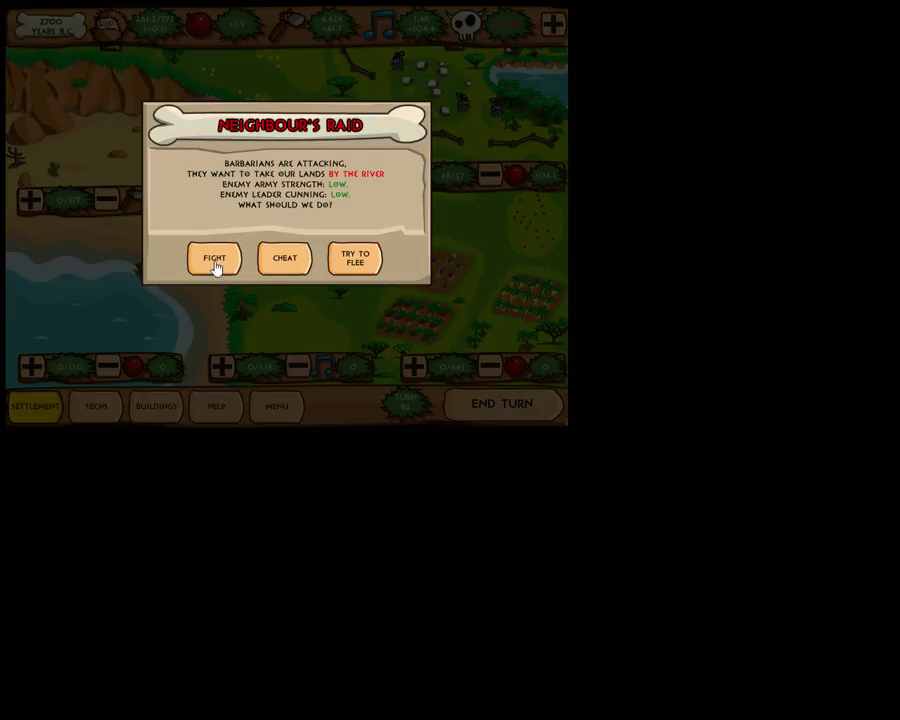
- Fight the barbarian raid, then accept the victory report and the troops' strength gain
left_click(214, 258)
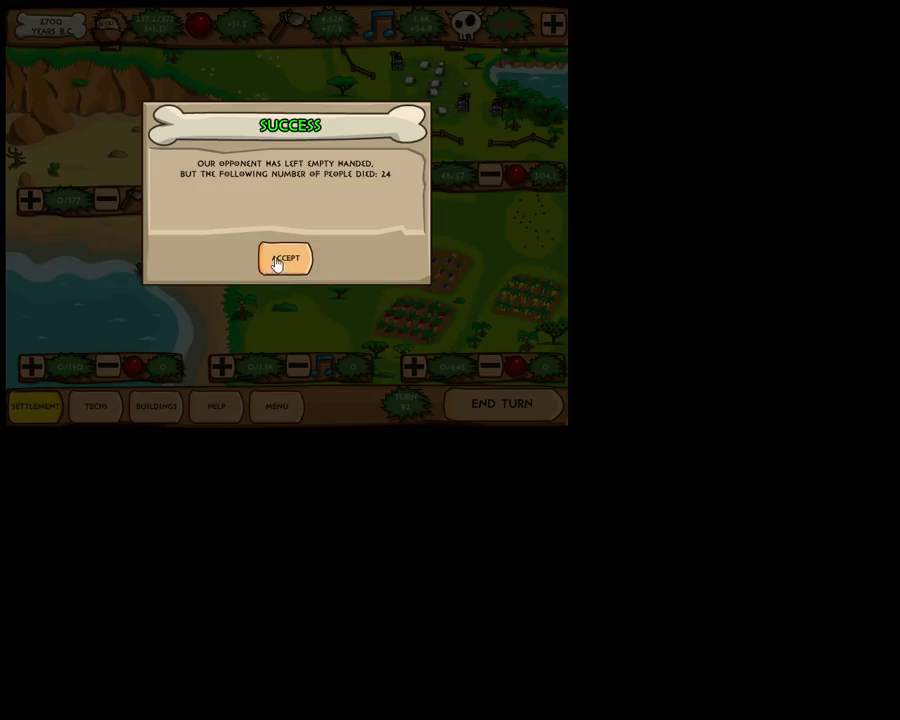
left_click(284, 258)
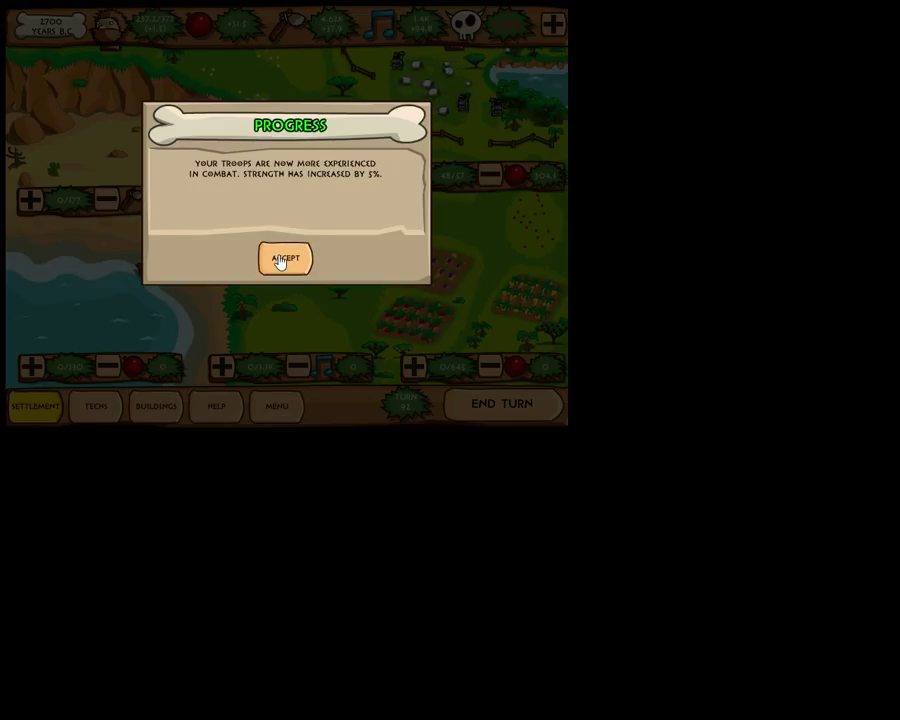
left_click(284, 258)
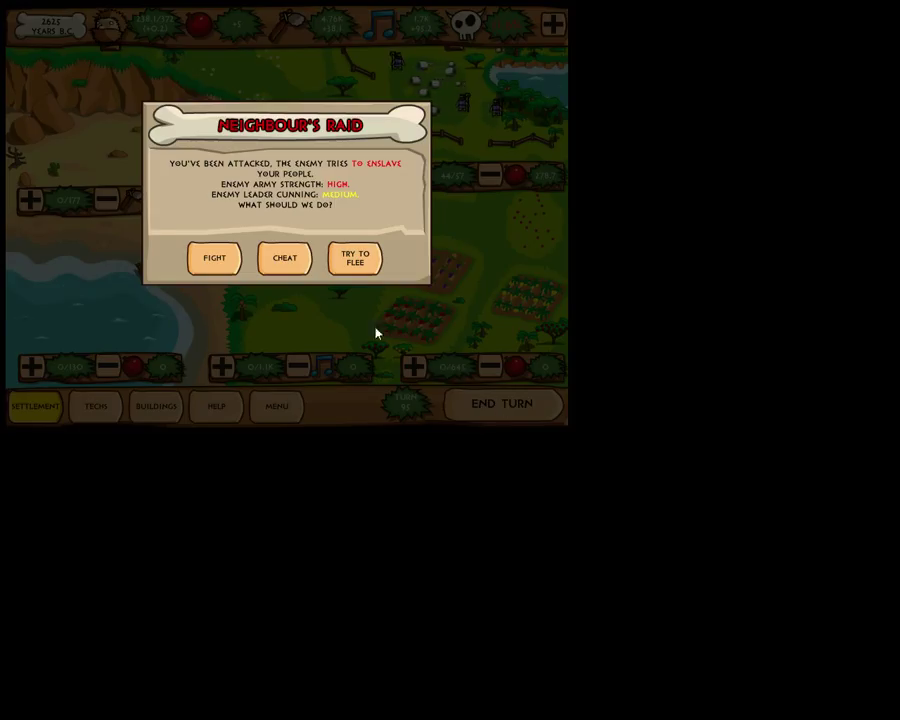
mouse_move(164, 240)
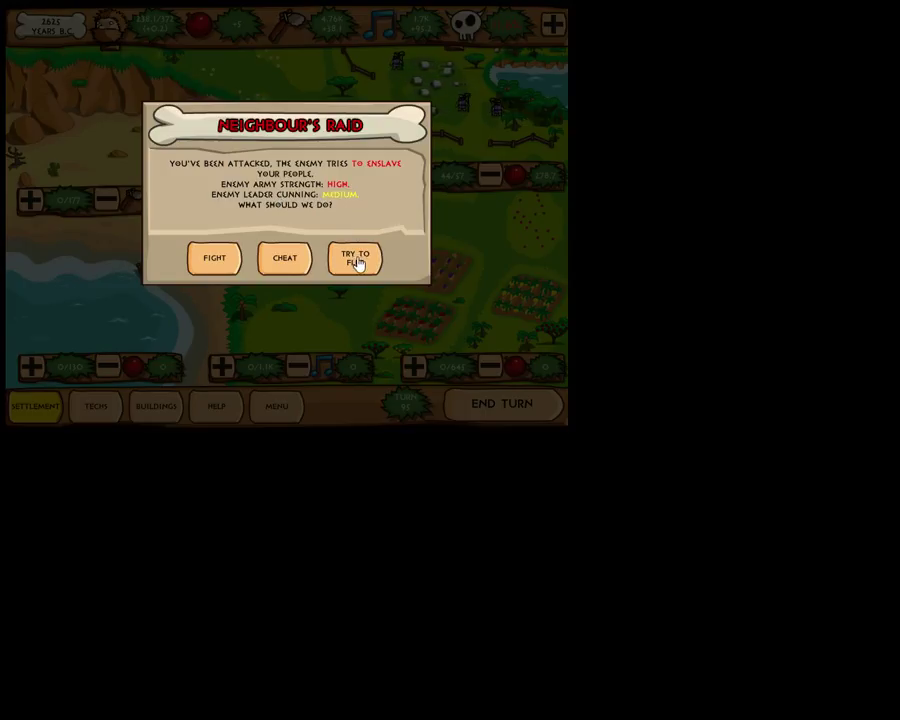
- Try to Flee the enslaving raid and accept the Failure report of people killed and enslaved
left_click(356, 258)
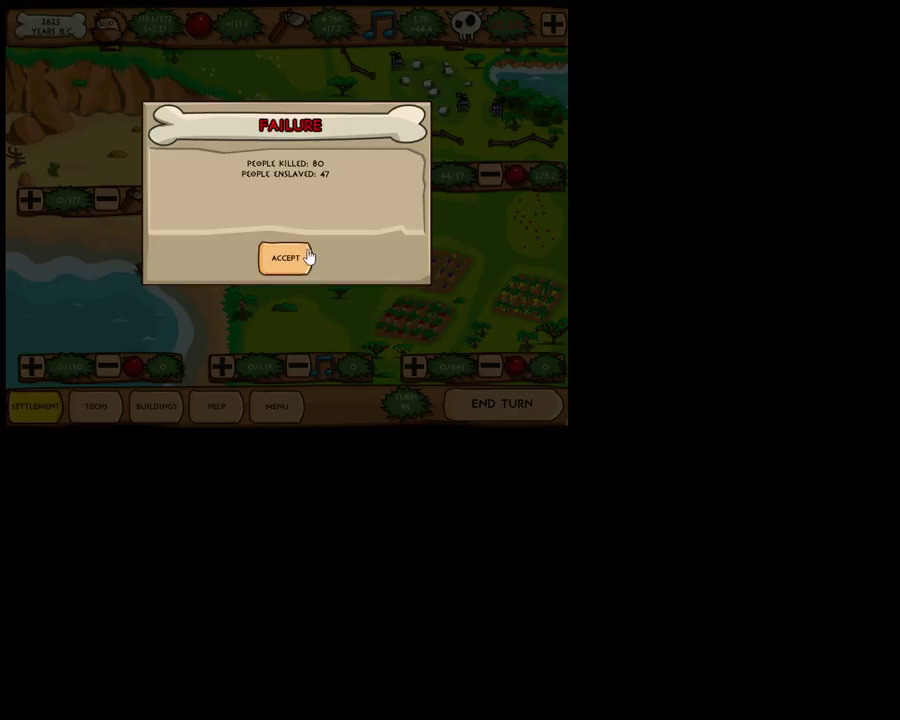
mouse_move(308, 160)
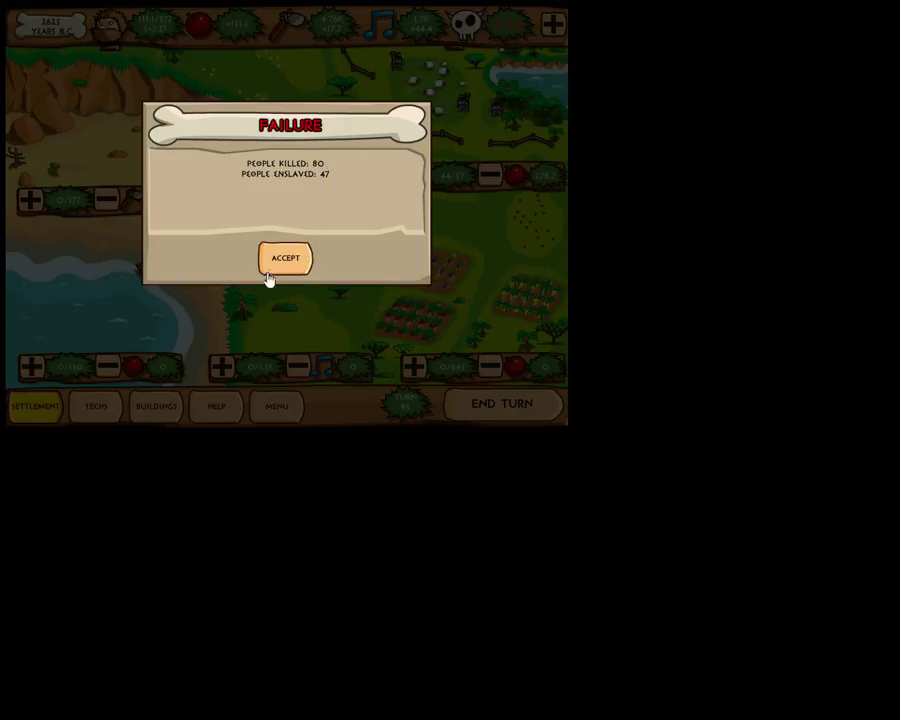
left_click(284, 258)
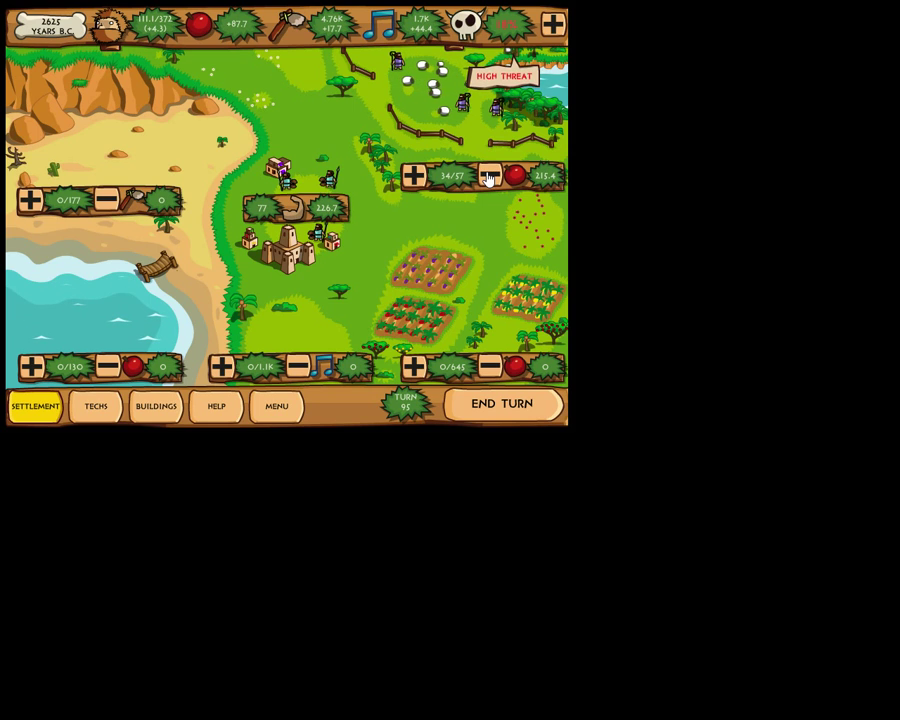
- End the turn until the Progress popup reports 20 turns left in the game
left_click(504, 404)
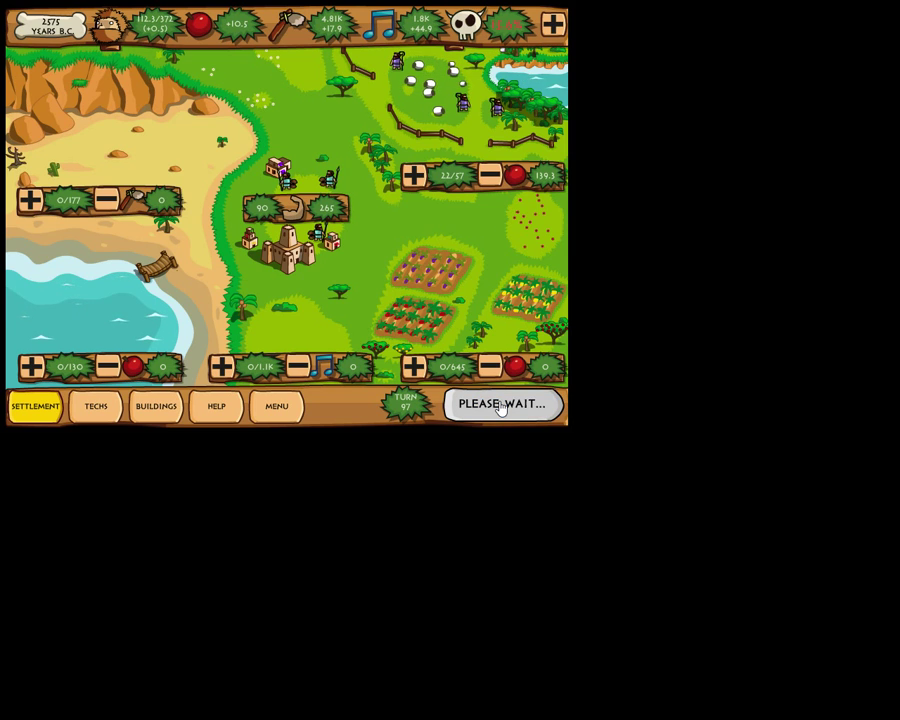
left_click(504, 404)
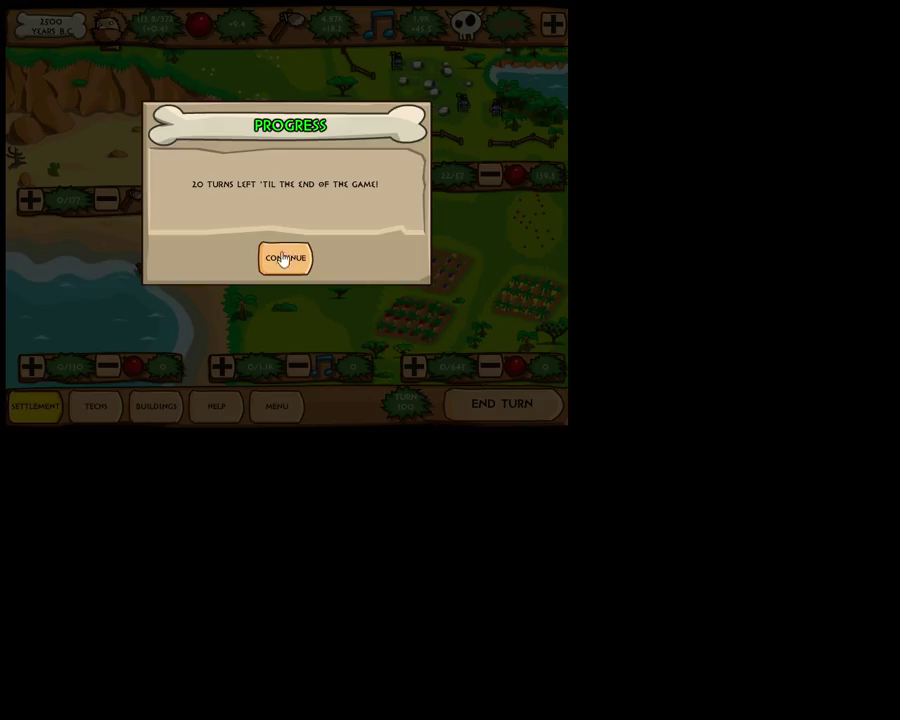
- Continue past the 20-turns-left notice back to the settlement map
left_click(284, 258)
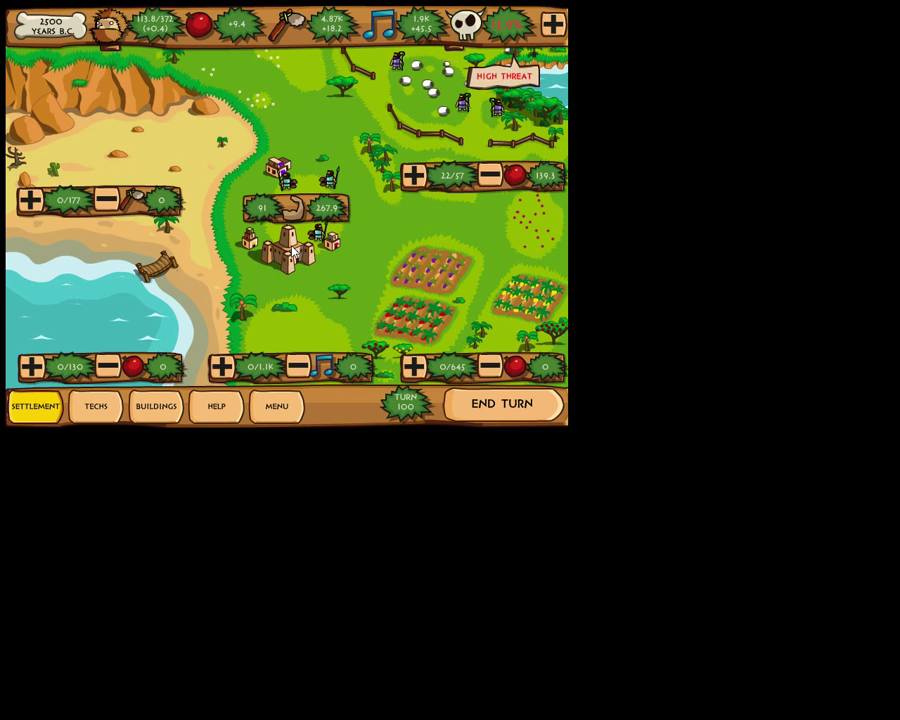